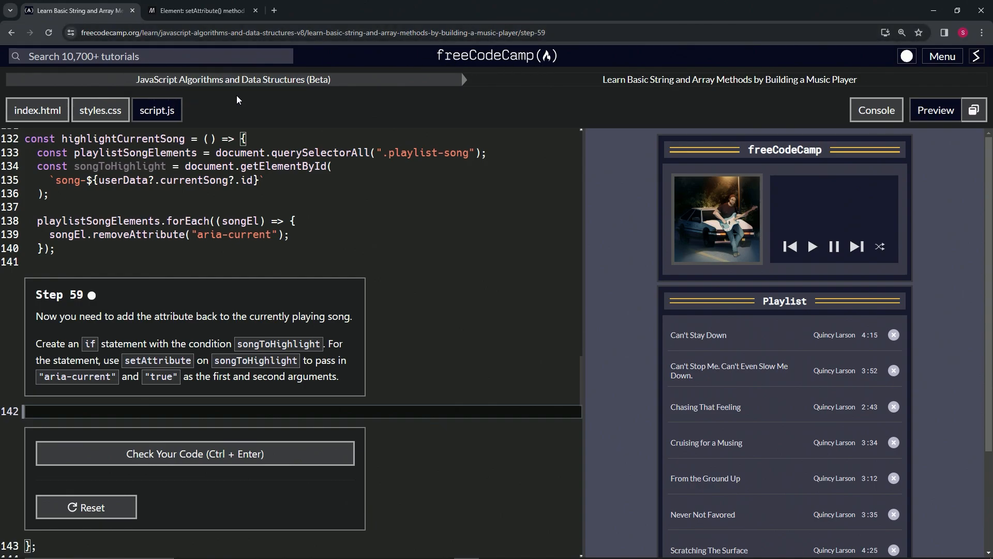
mouse_move(661, 97)
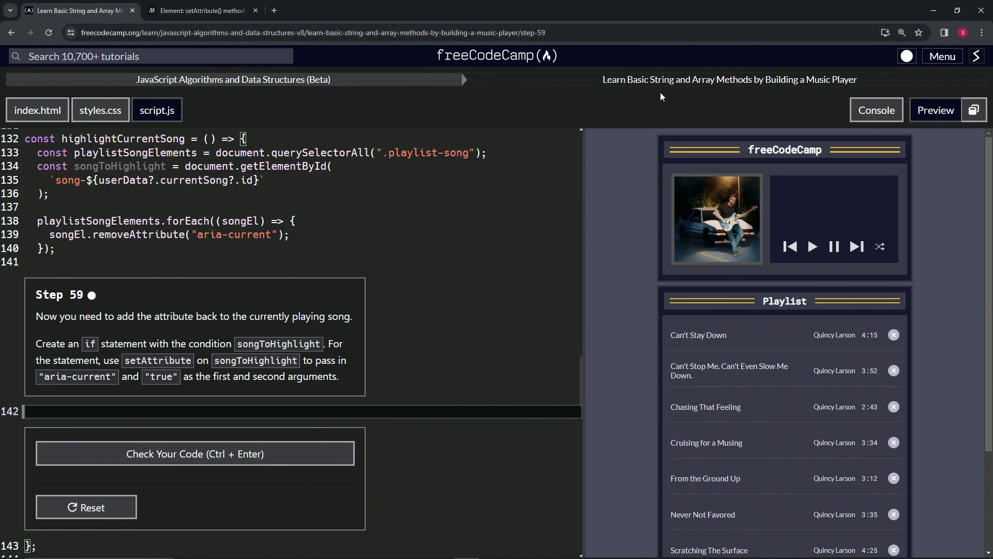
mouse_move(609, 110)
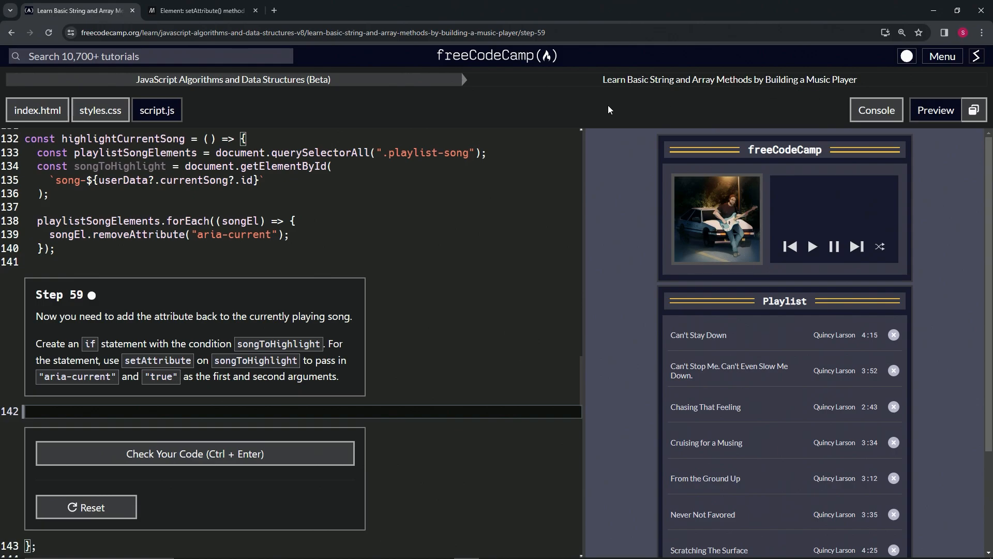
mouse_move(101, 307)
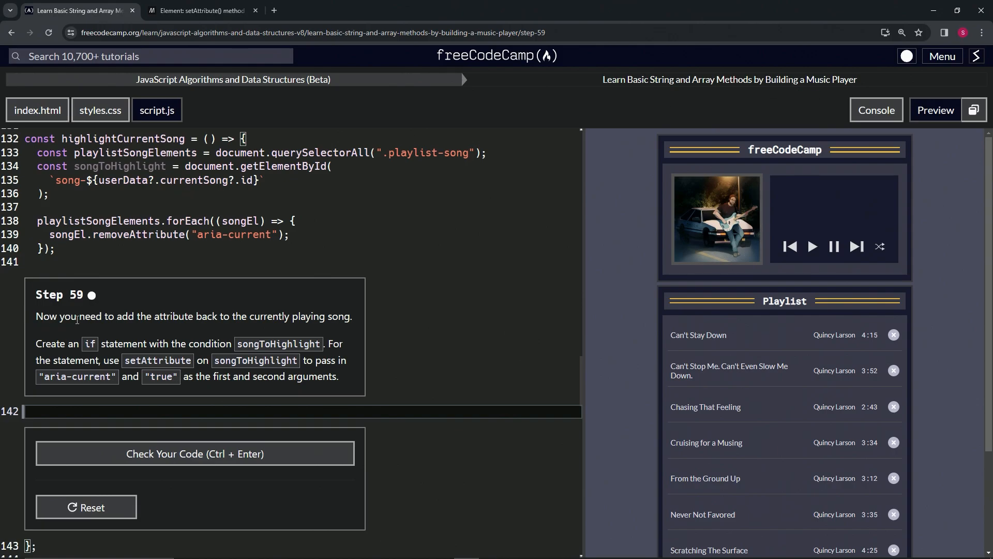
mouse_move(262, 314)
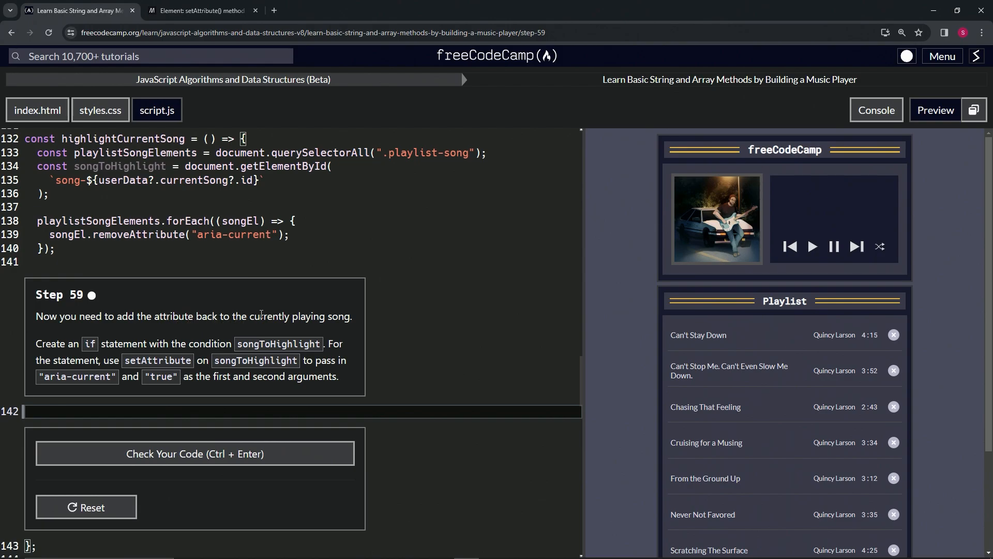
mouse_move(253, 347)
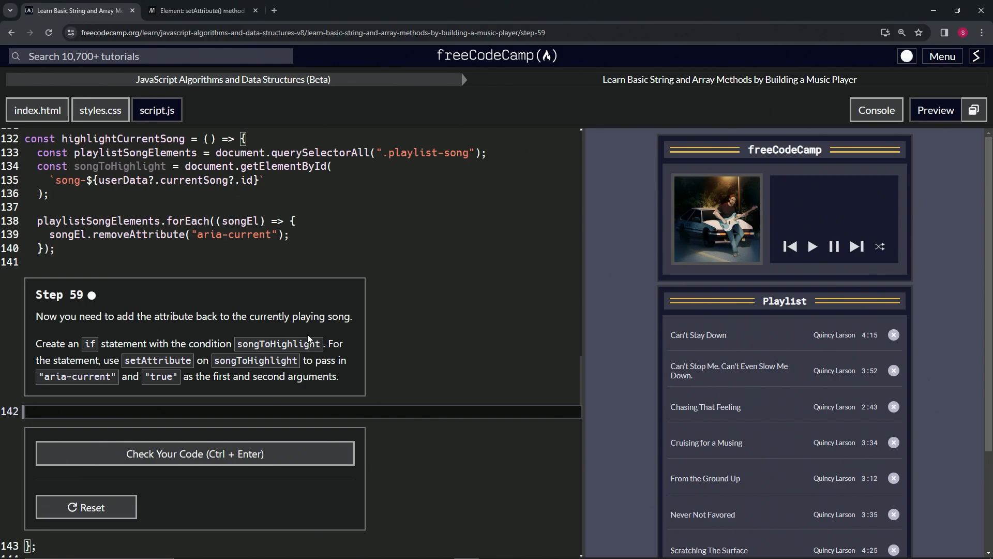
mouse_move(5, 363)
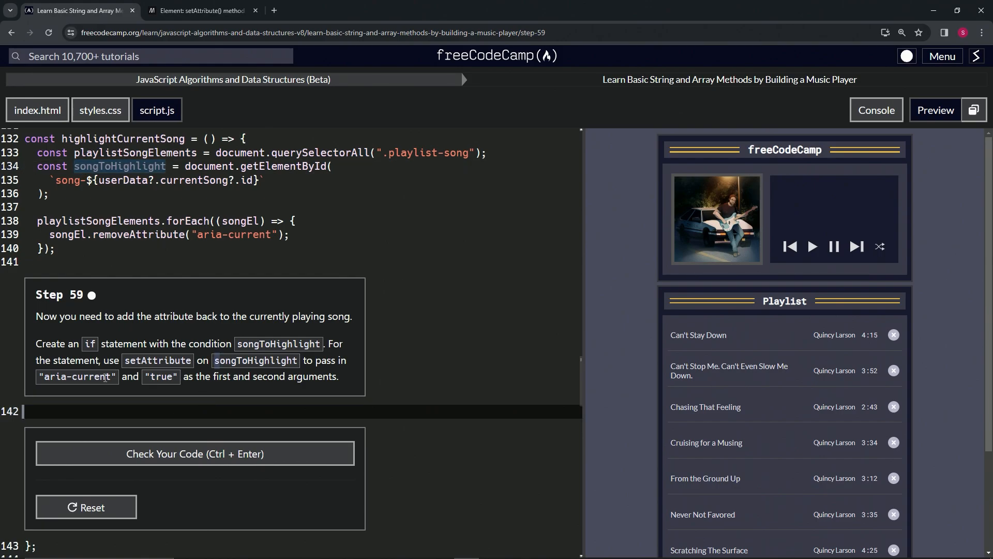
mouse_move(283, 389)
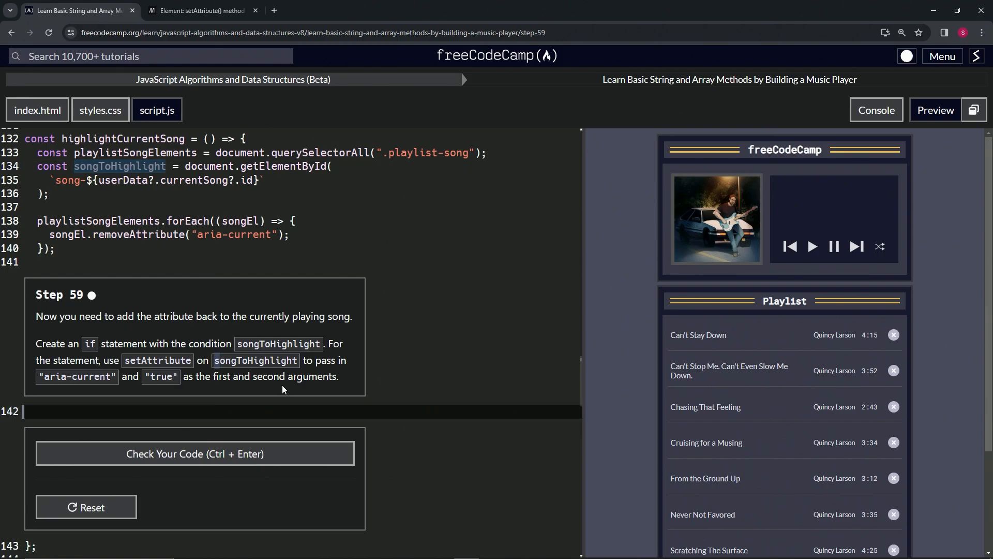
- Switch to the MDN setAttribute() reference article after reading the Step 59 instructions
left_click(199, 10)
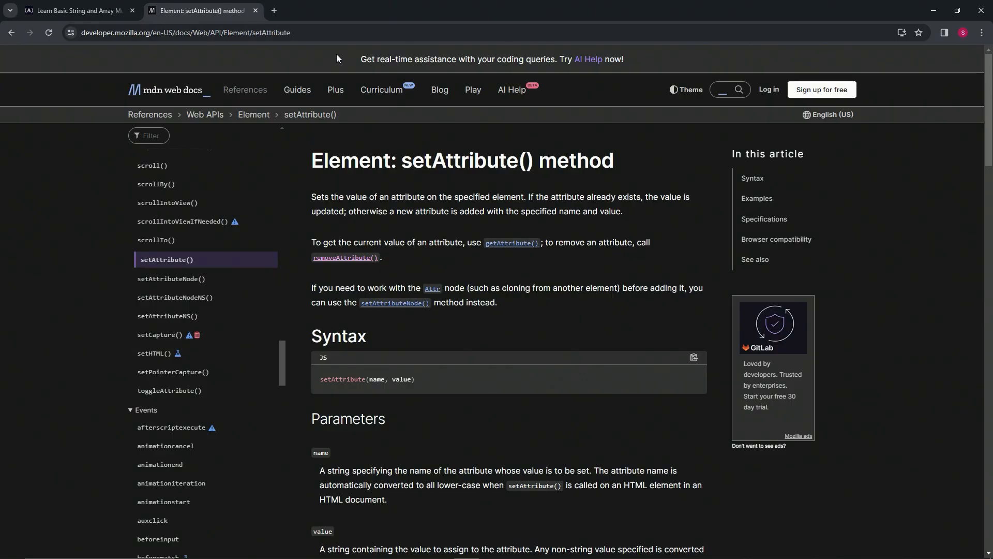
mouse_move(392, 327)
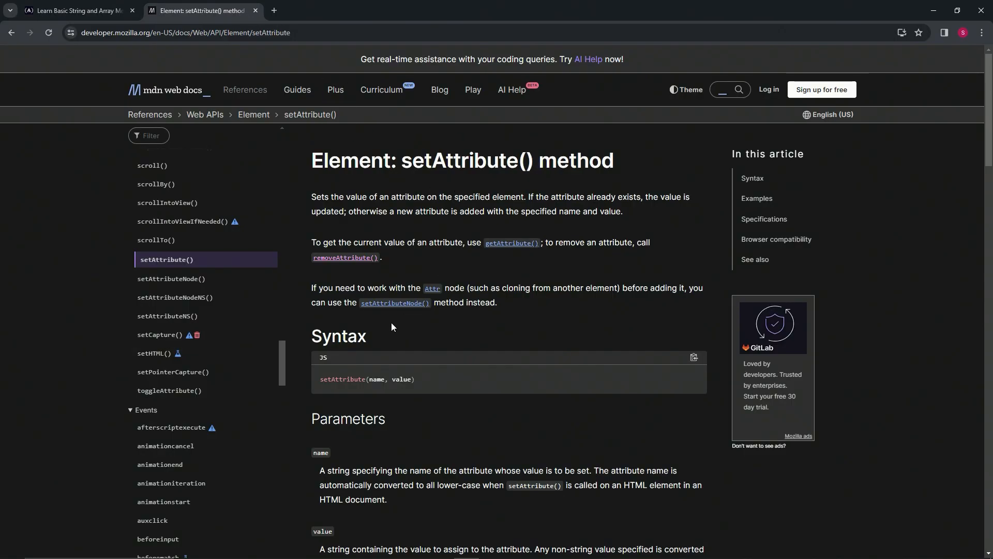
mouse_move(405, 353)
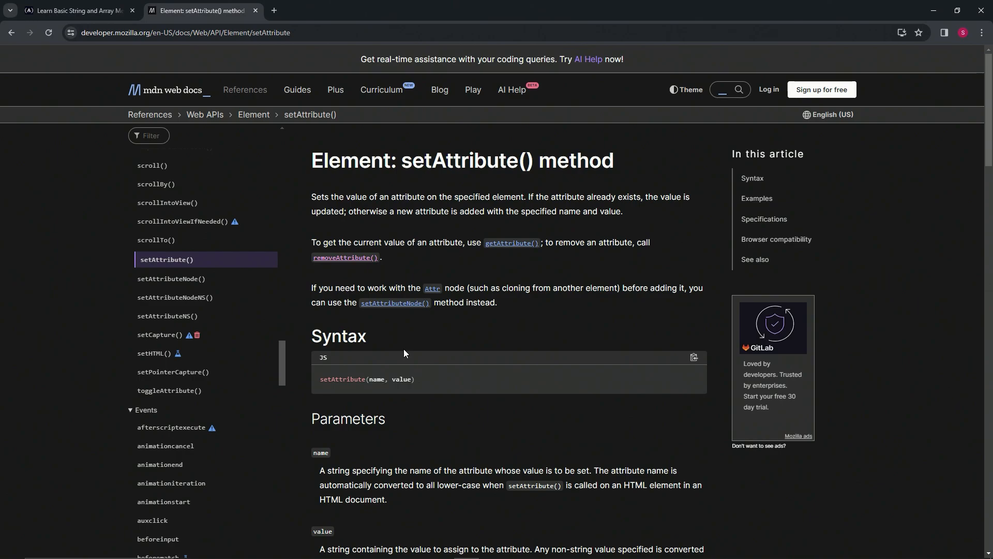
mouse_move(402, 374)
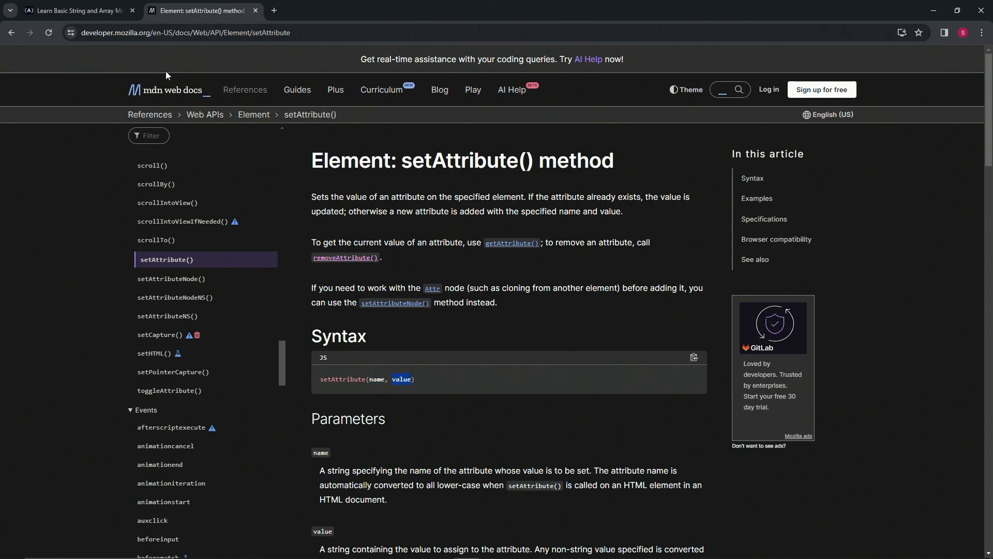
- Return to the freeCodeCamp Step 59 lesson after reviewing setAttribute(name, value) syntax
left_click(76, 10)
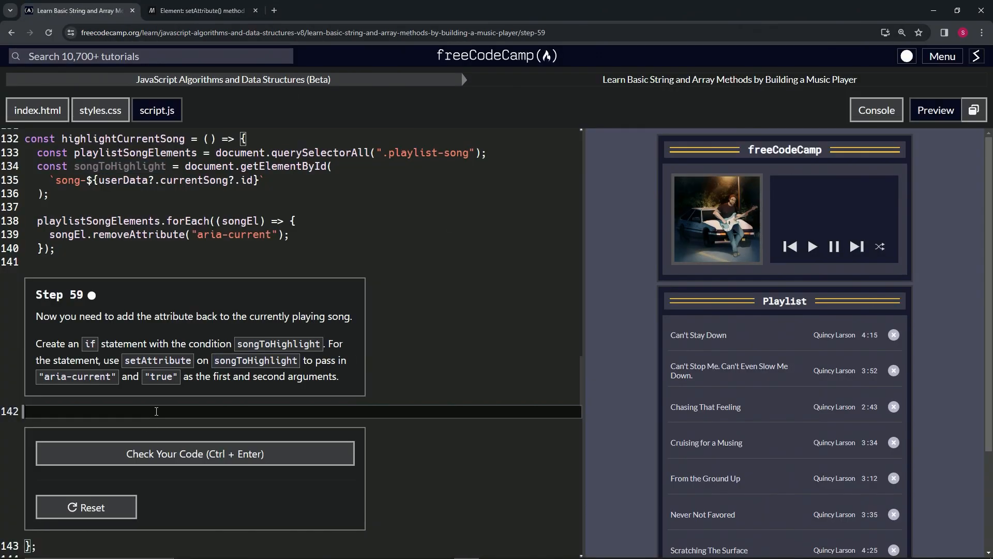
- Write the if (songToHighlight) { block and begin the songToHighlight.setAttribute() call
type("if")
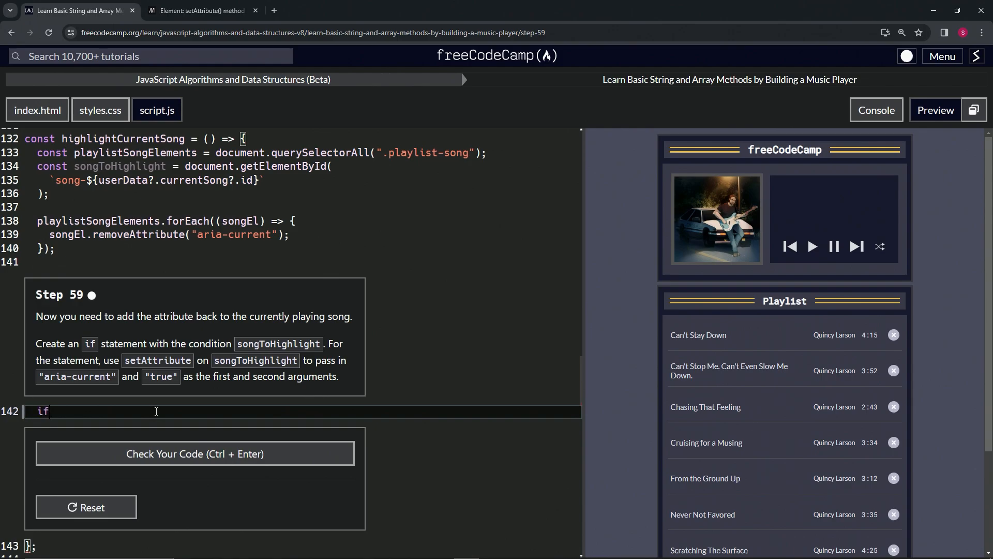
type("(song)")
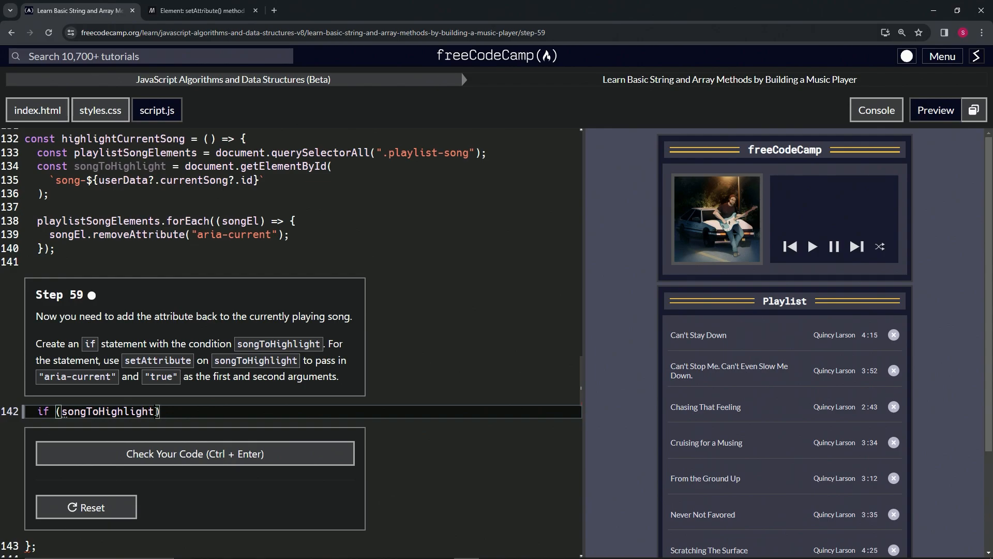
type("{")
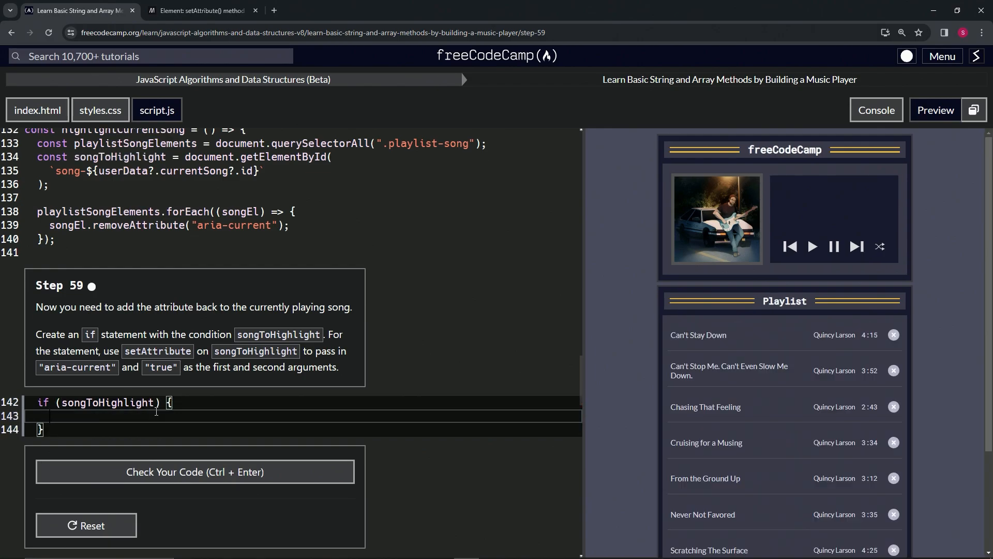
type("songTo")
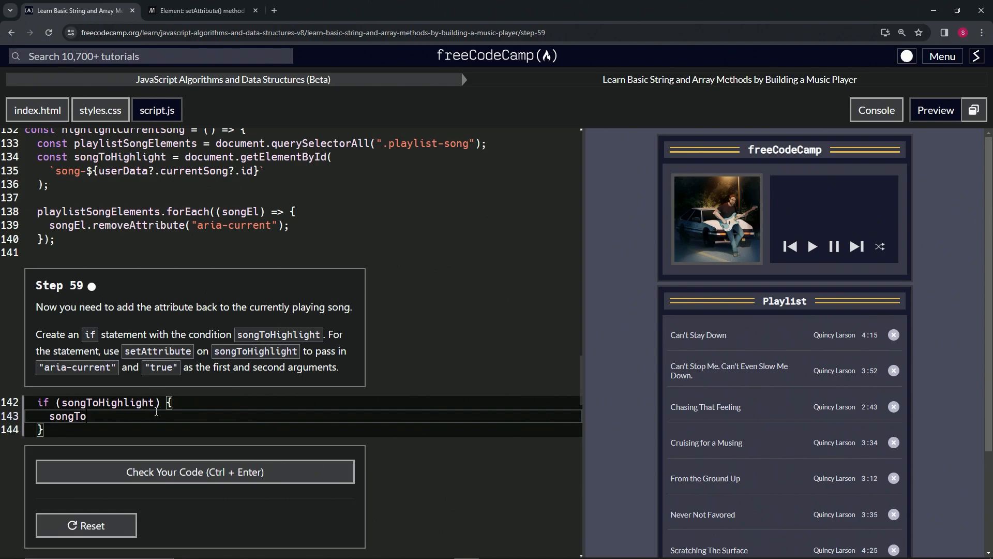
type("Highlight.setA")
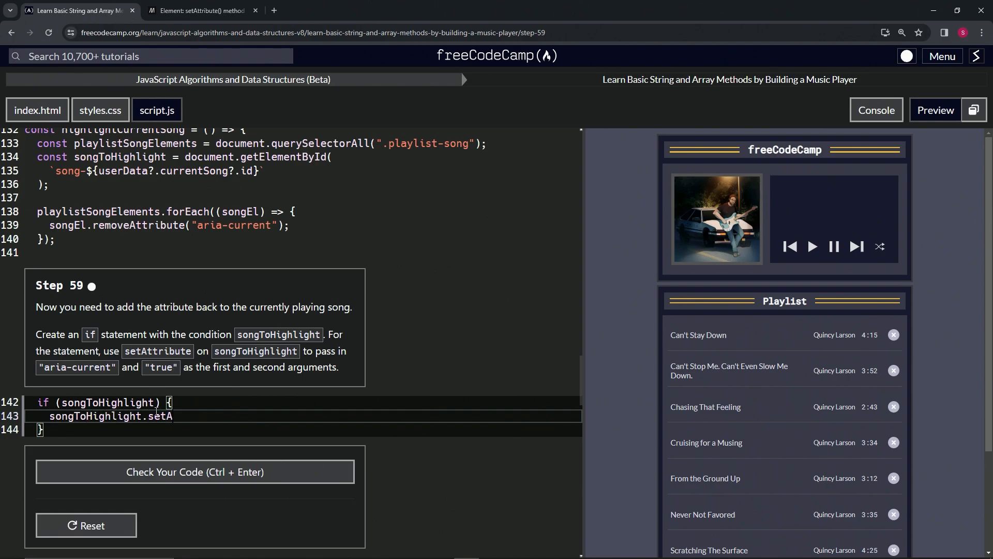
type("ttribute")
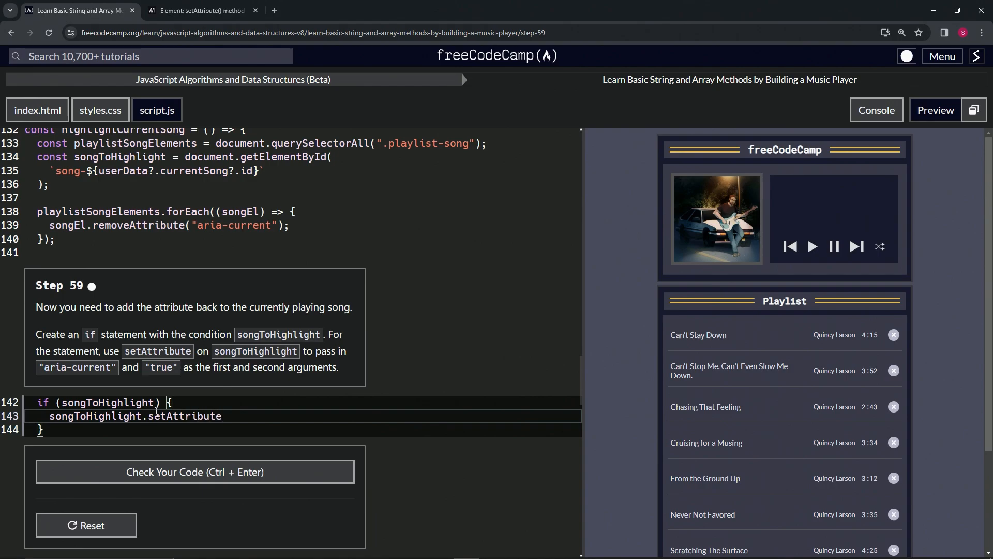
type("()")
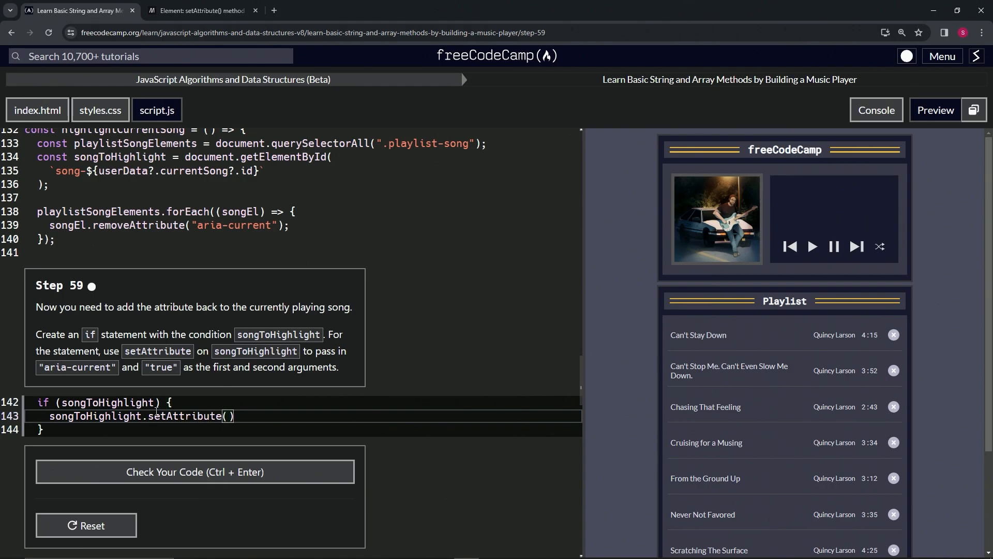
- Pass "aria-current" and a quoted "true" as the setAttribute arguments, fixing the unquoted true
type("\"aria-\"")
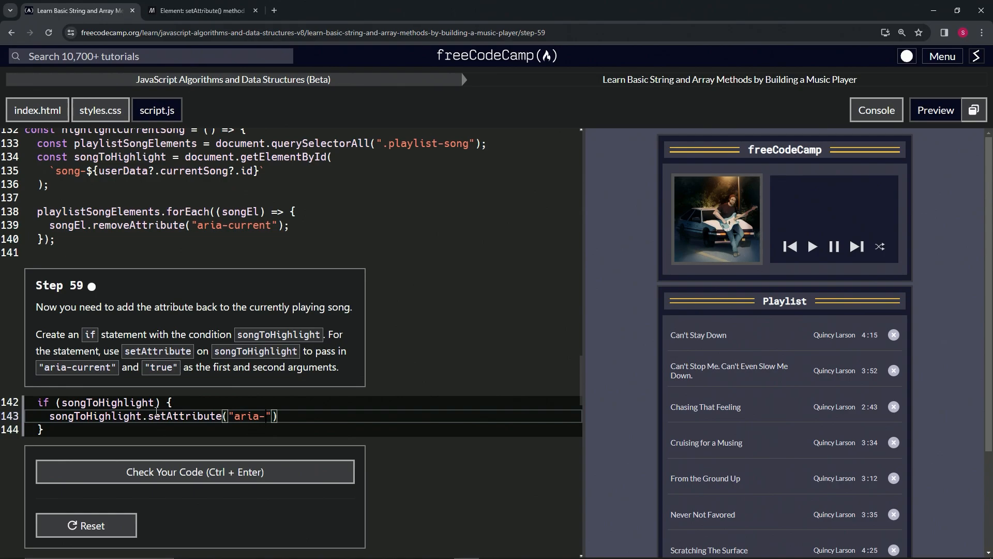
type("current")
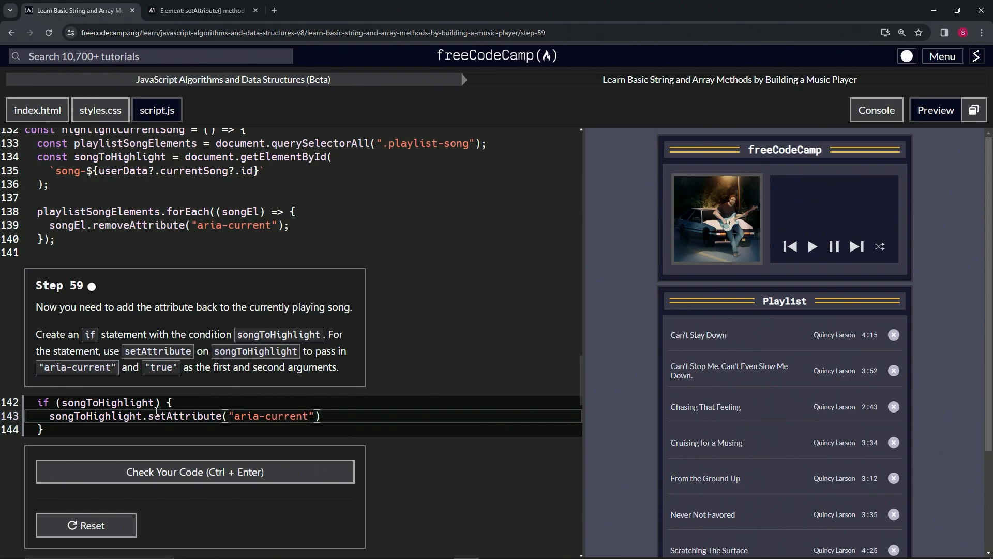
type(", true")
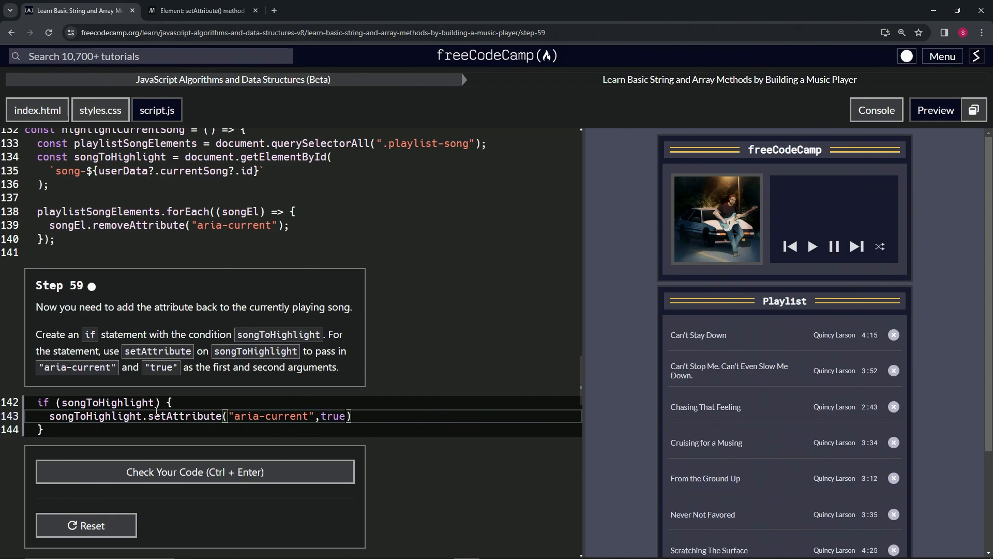
key("Backspace")
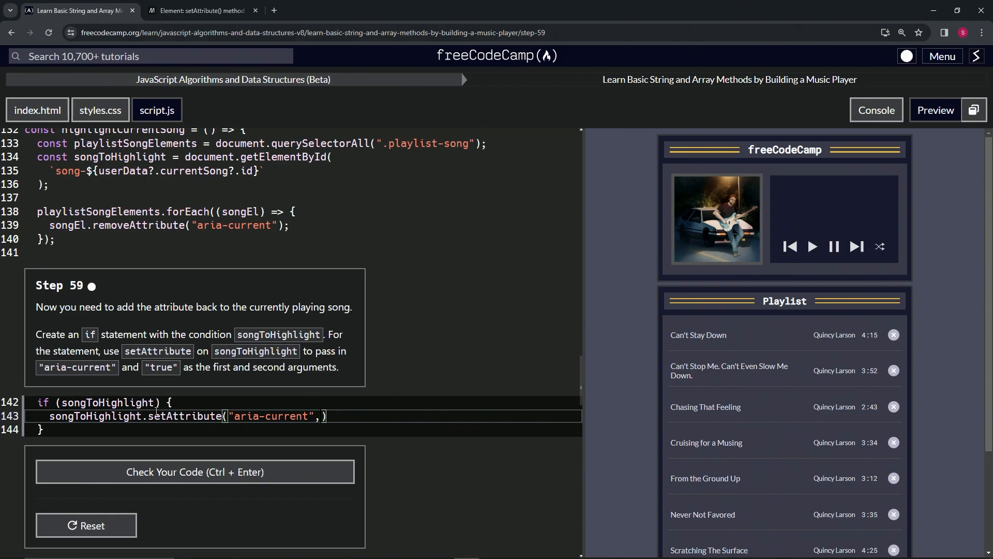
type("\"tr\"")
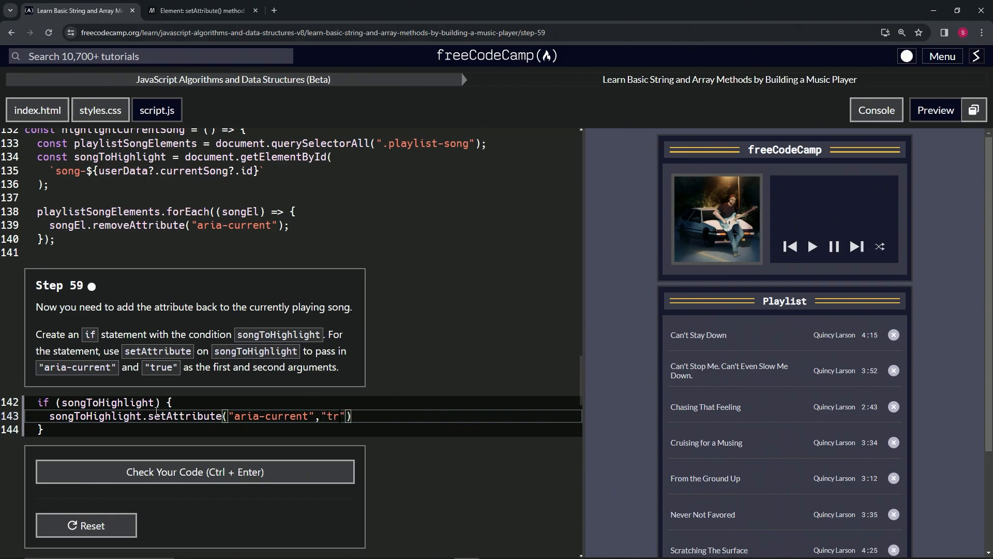
type("ue")
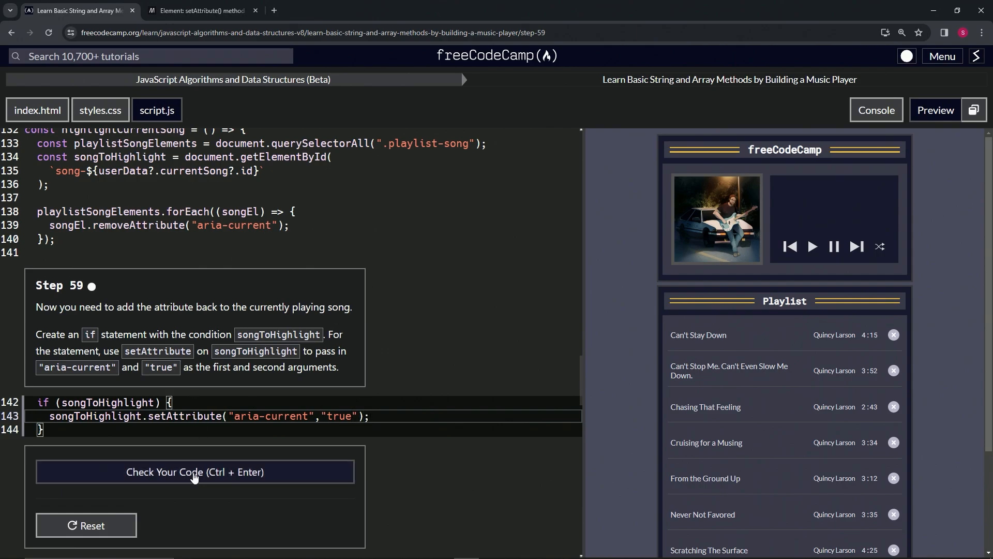
- Check the Step 59 code, submit the passing solution and load Step 60
left_click(195, 472)
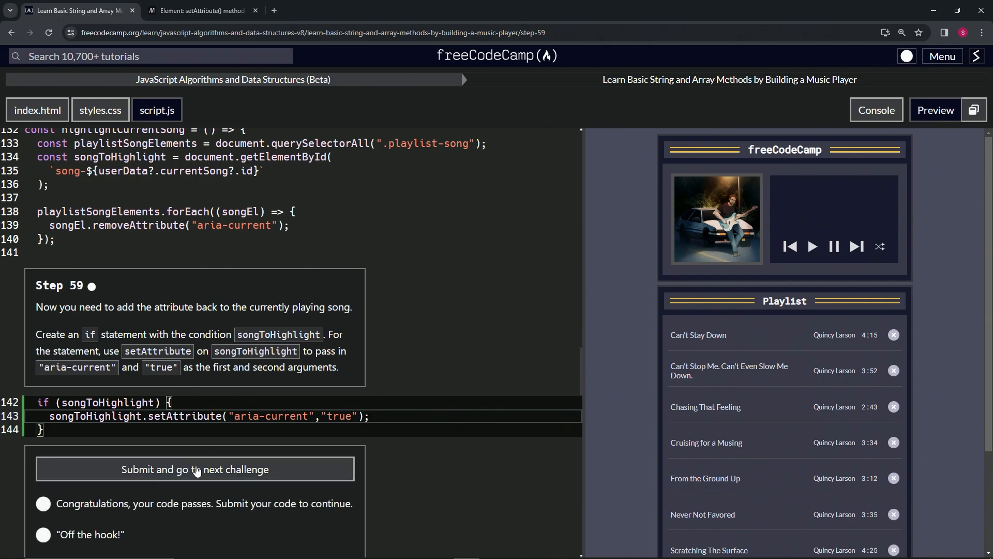
left_click(194, 468)
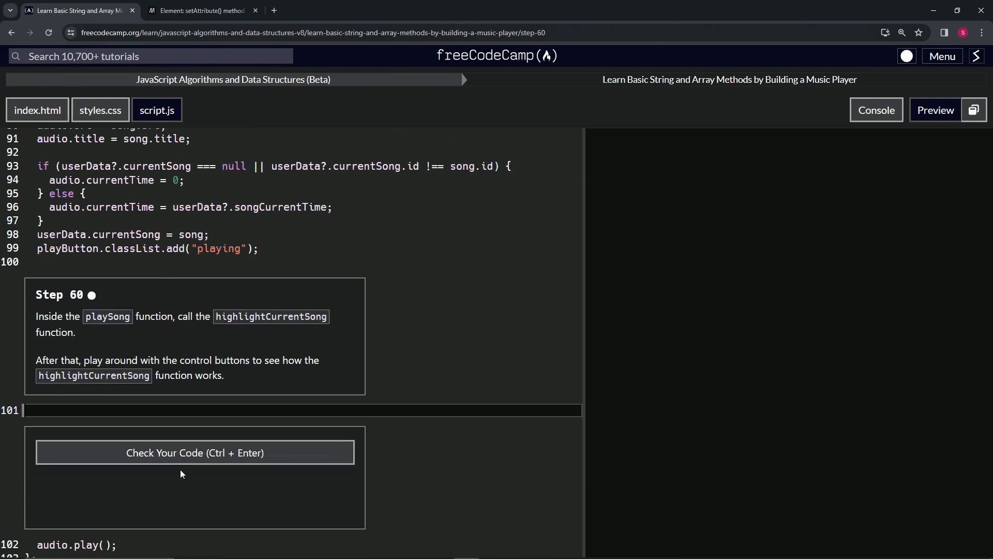
left_click(933, 110)
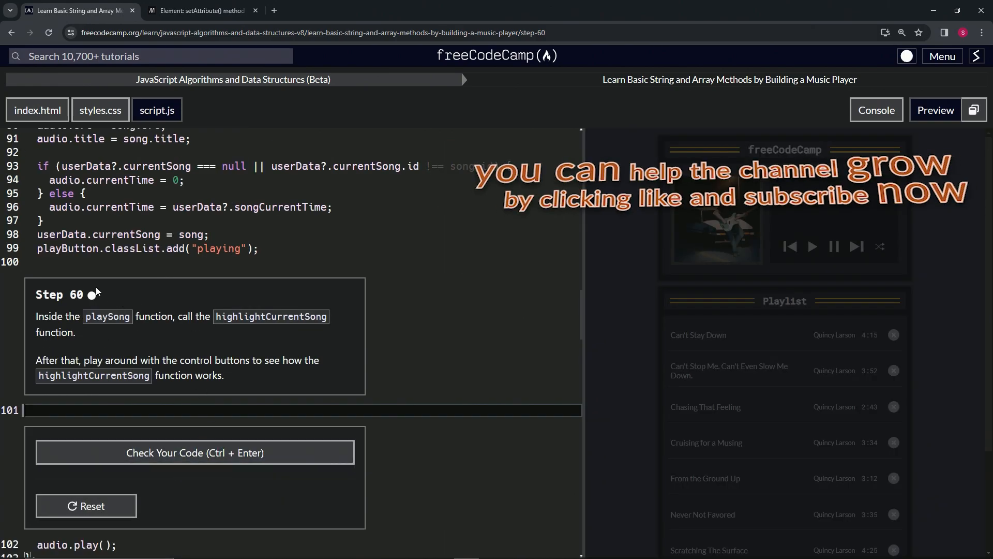
mouse_move(129, 307)
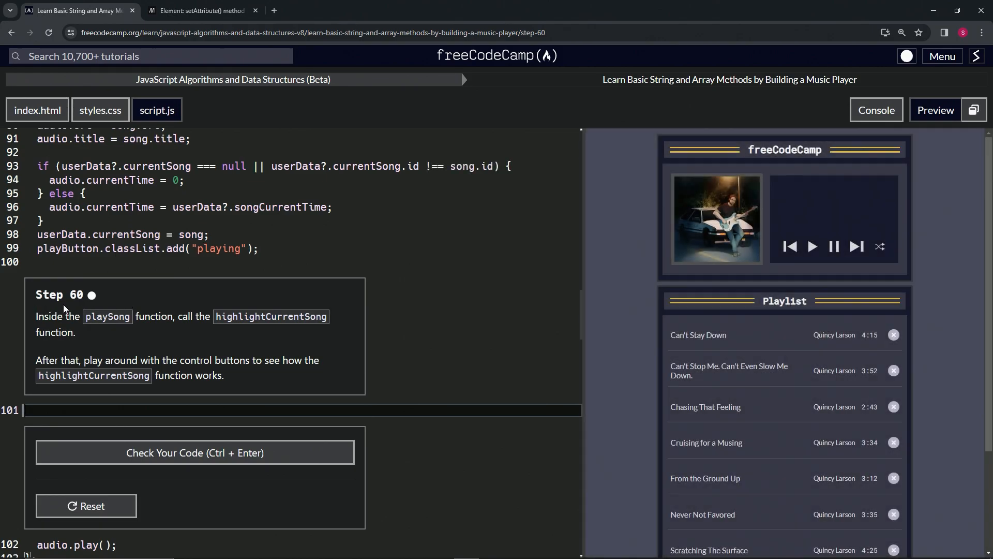
mouse_move(347, 293)
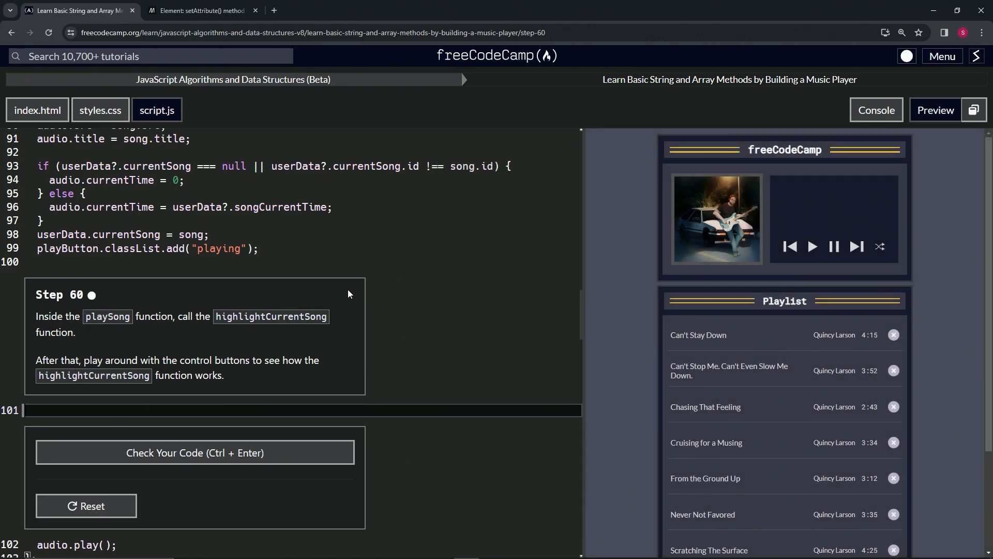